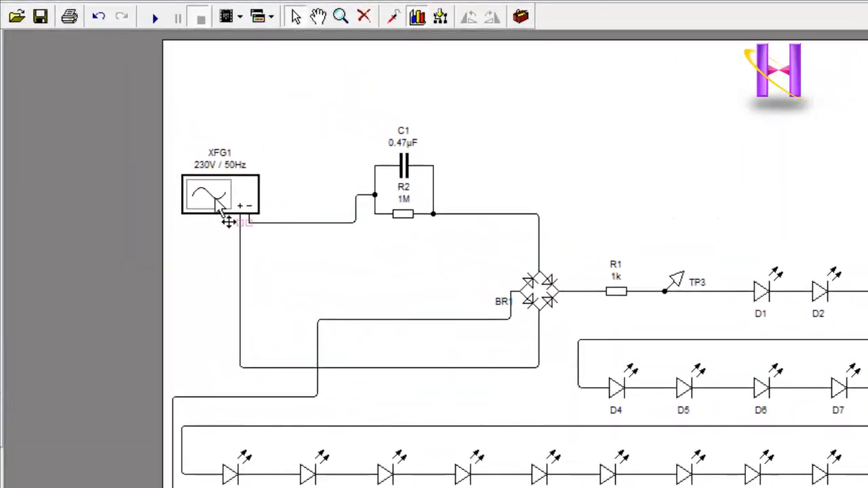
Check the function generator's 230V/50Hz settings and close them unchanged
click(219, 195)
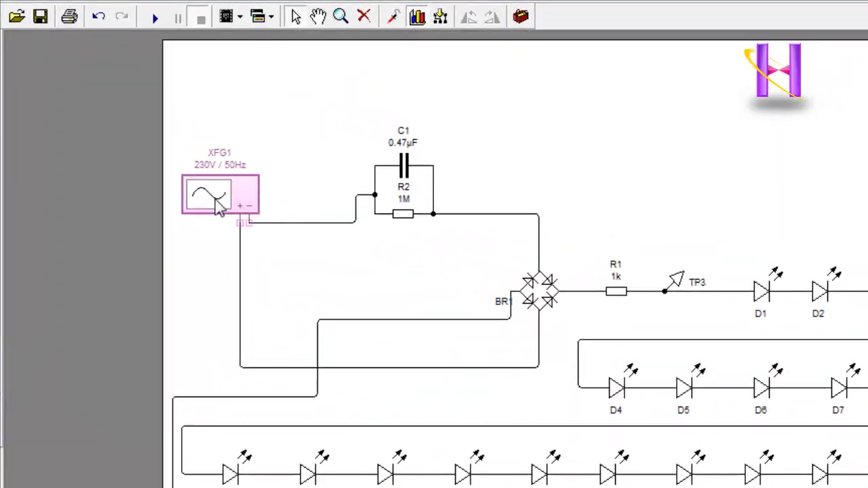
double_click(206, 195)
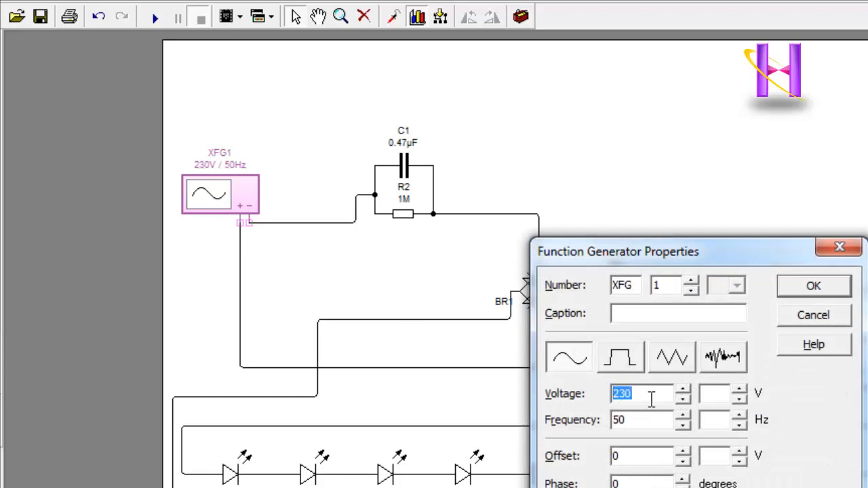
click(640, 420)
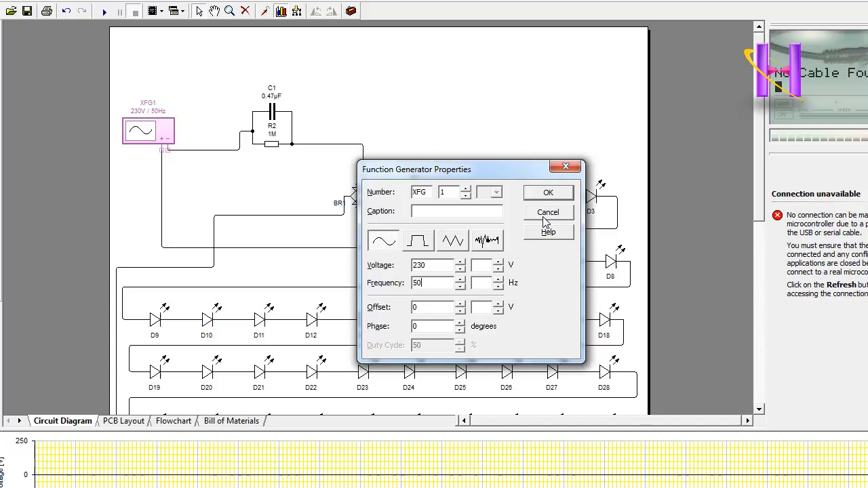
click(547, 211)
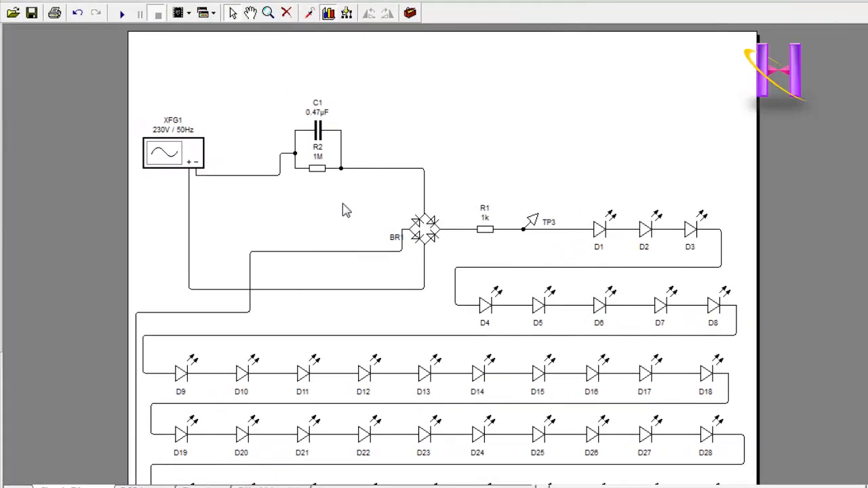
Review the settings of capacitor C1, resistor R2 and the bridge rectifier without changes
click(318, 129)
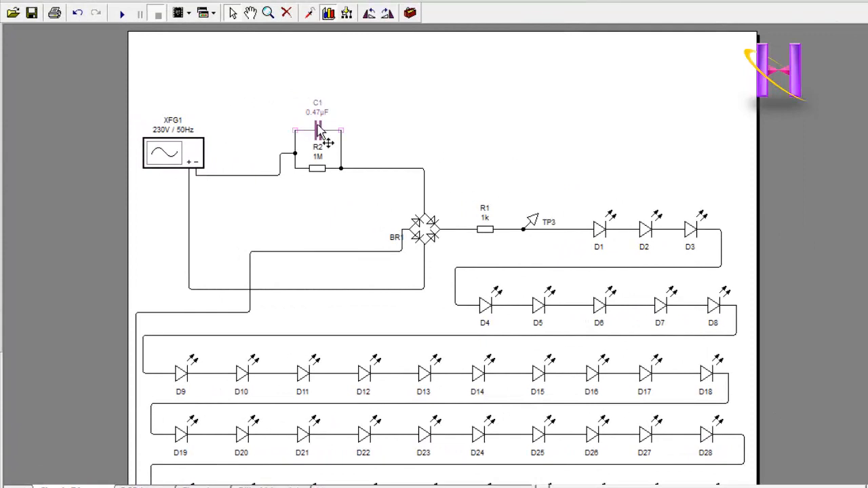
double_click(317, 132)
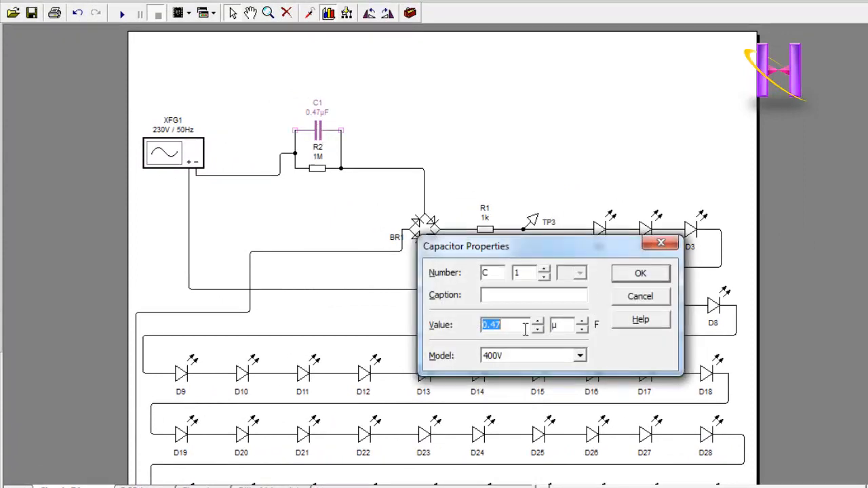
mouse_move(549, 358)
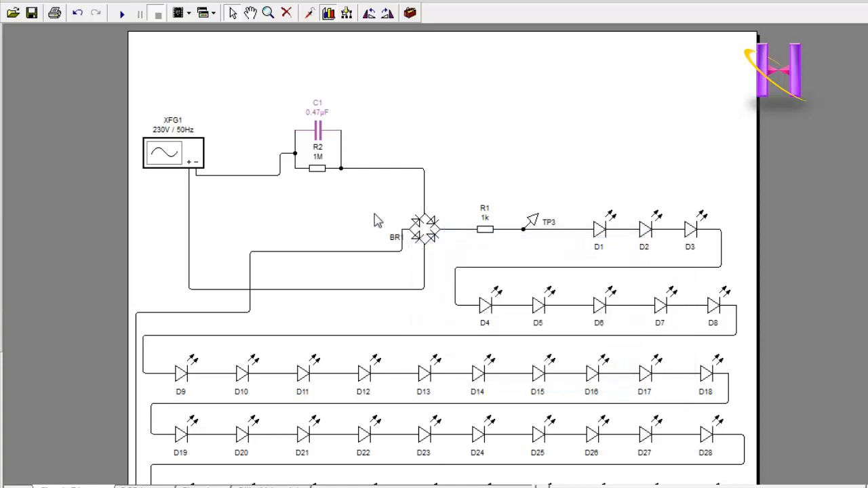
click(317, 168)
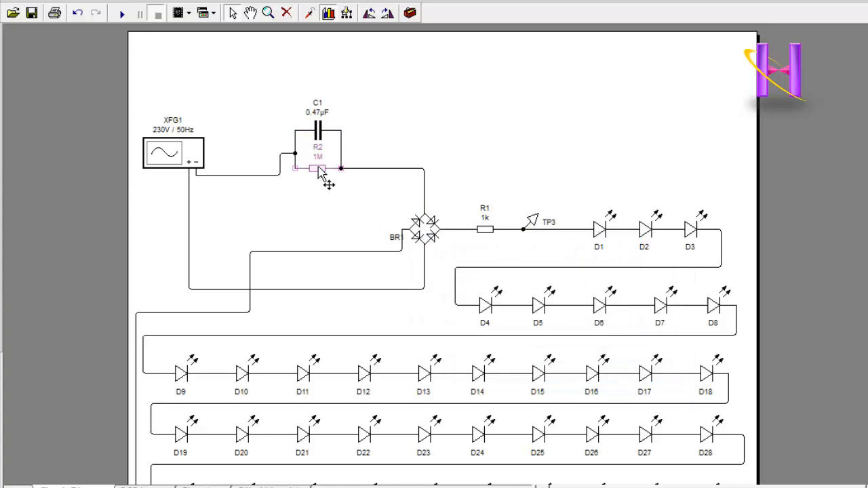
double_click(318, 168)
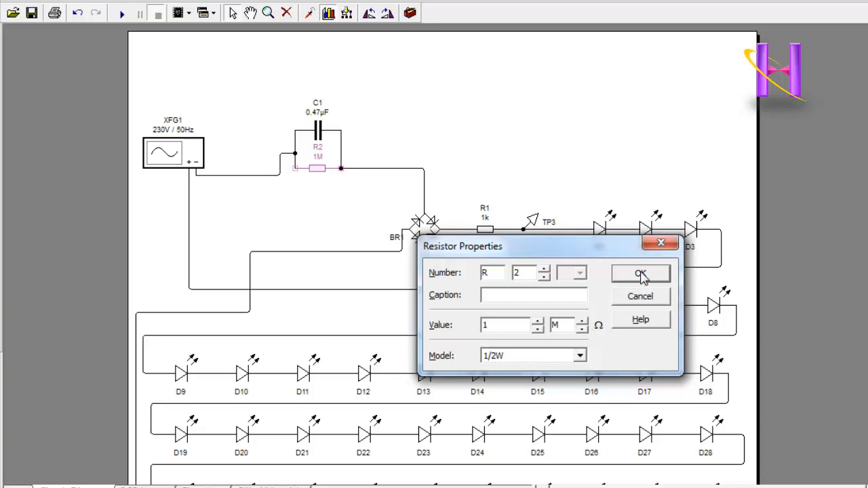
click(639, 273)
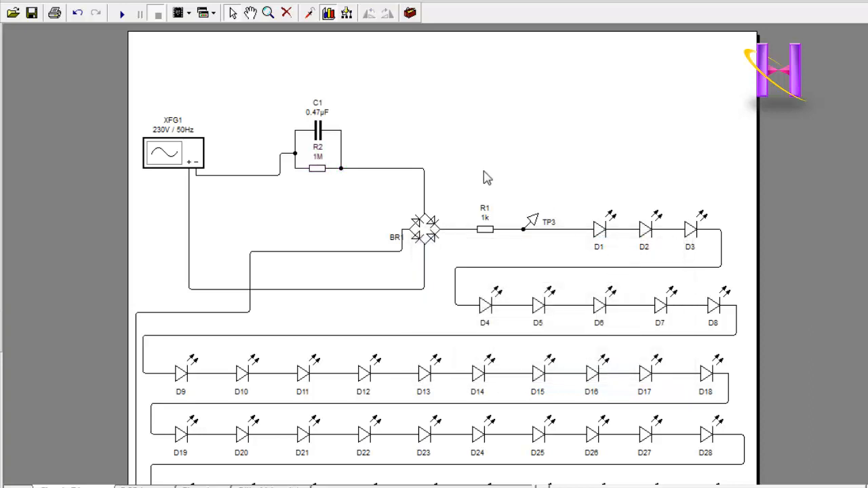
click(423, 231)
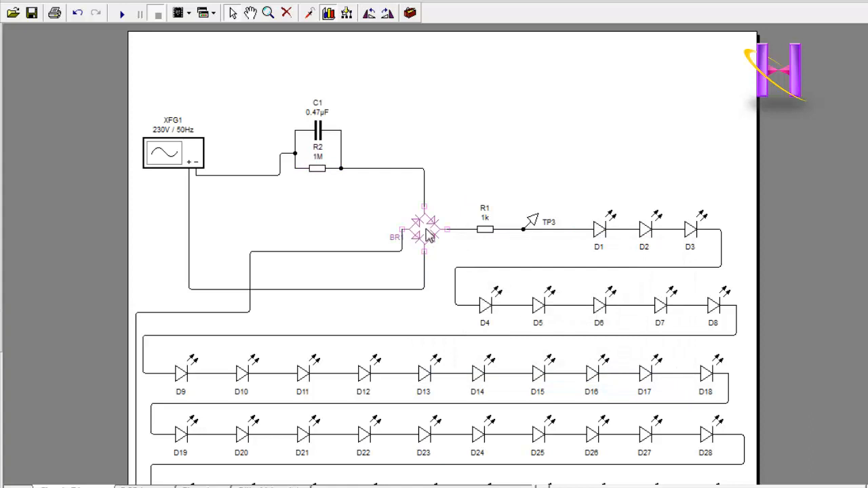
double_click(424, 231)
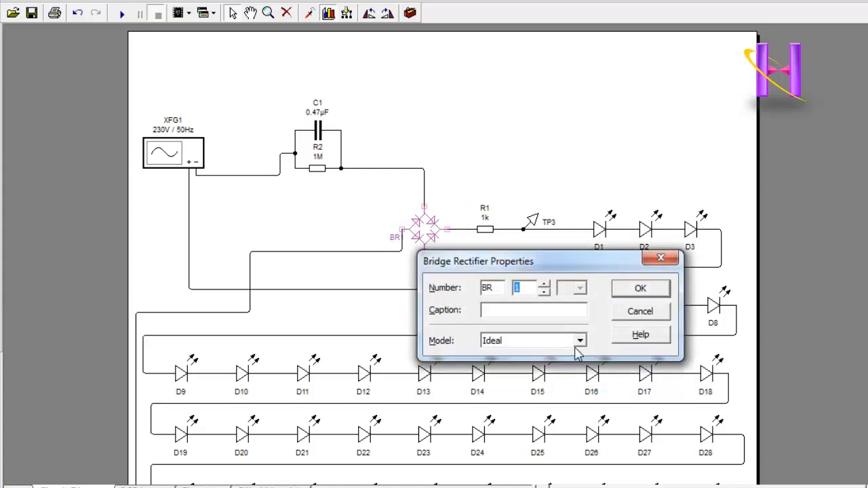
mouse_move(432, 272)
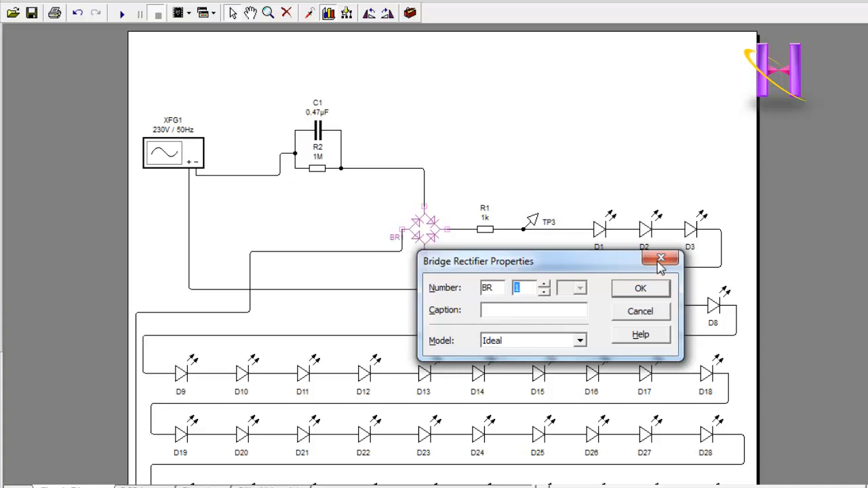
click(662, 259)
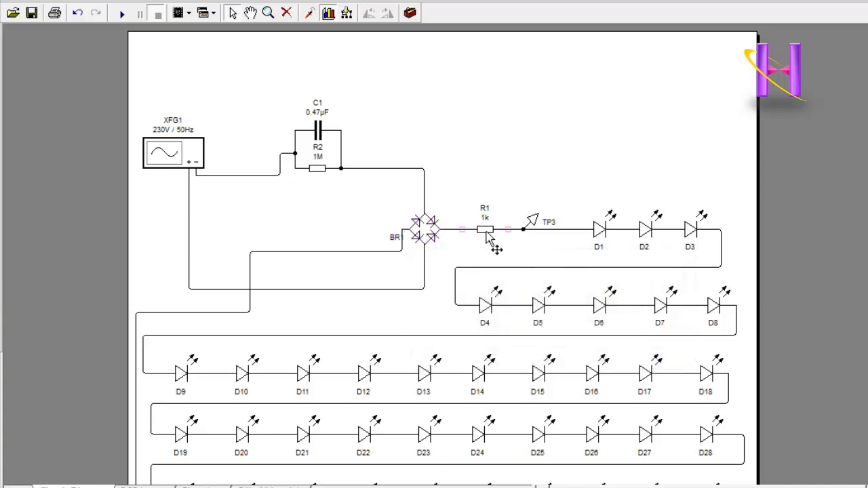
Confirm R1 is 1k, then run the simulation and scroll to see LEDs D1–D48 lit
double_click(485, 230)
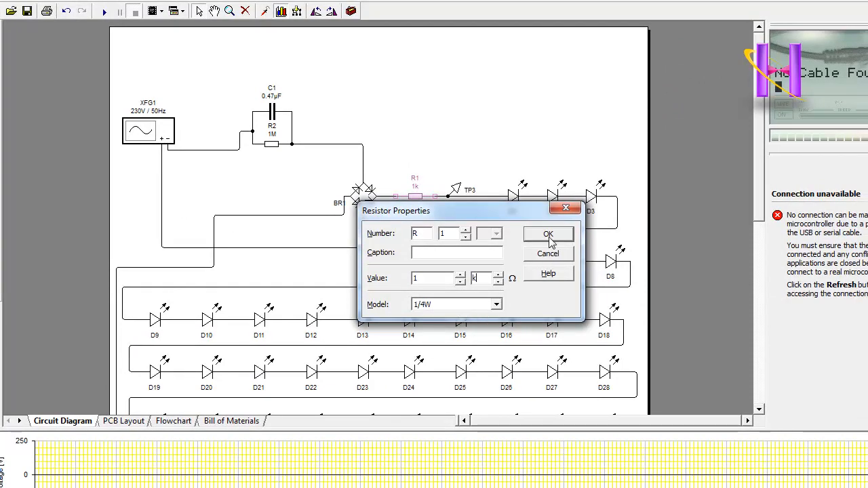
click(548, 234)
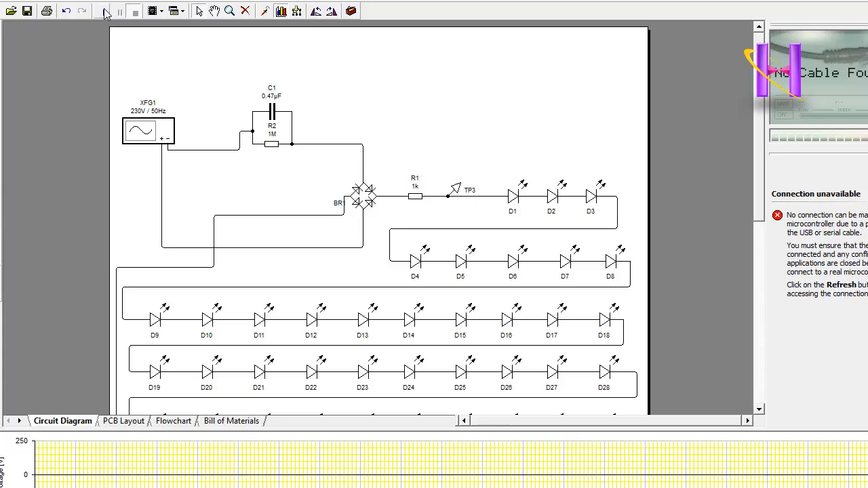
click(103, 11)
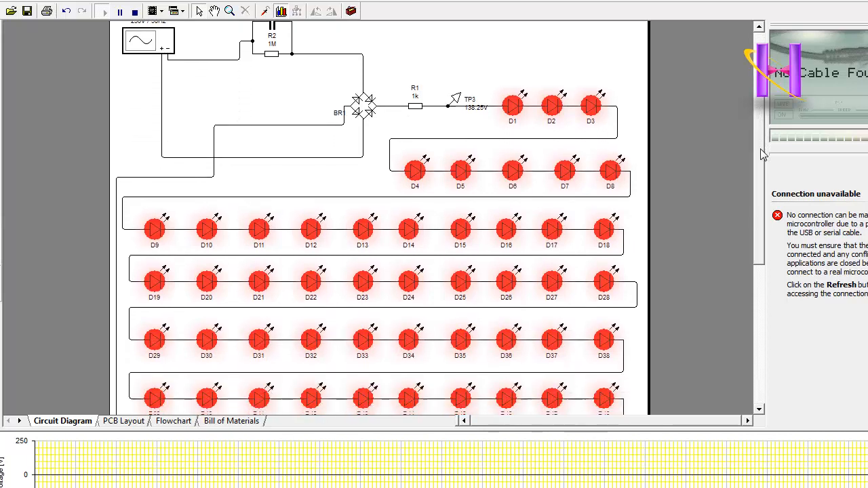
scroll(down, 3)
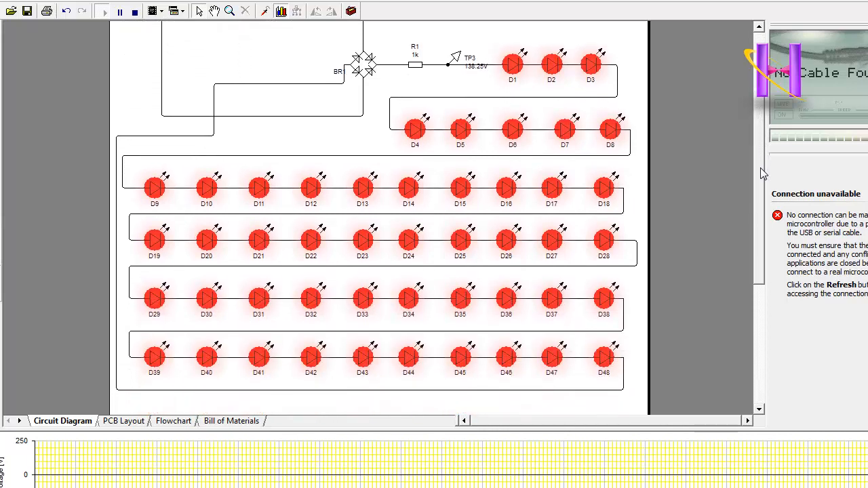